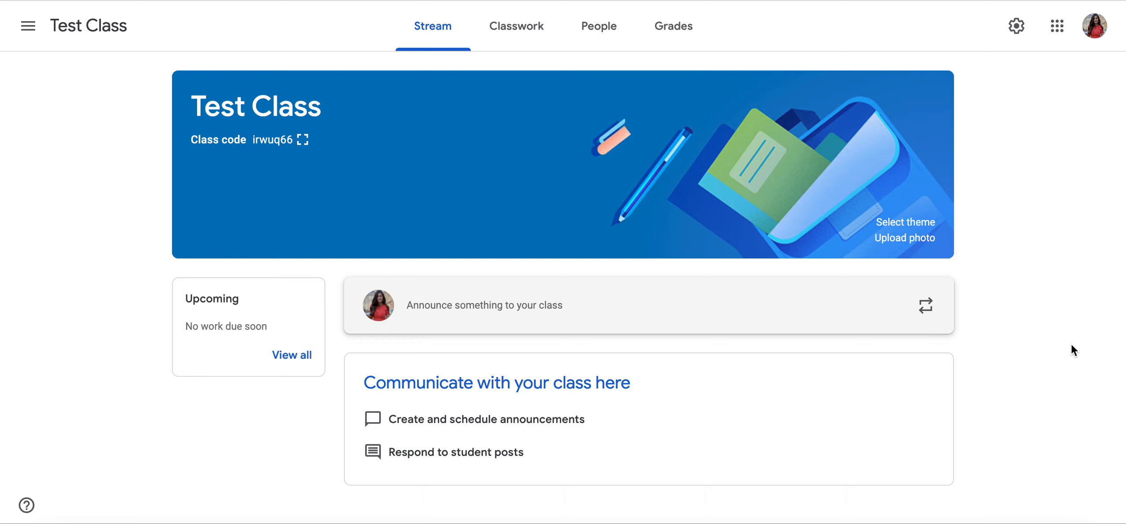
pyautogui.moveTo(441, 74)
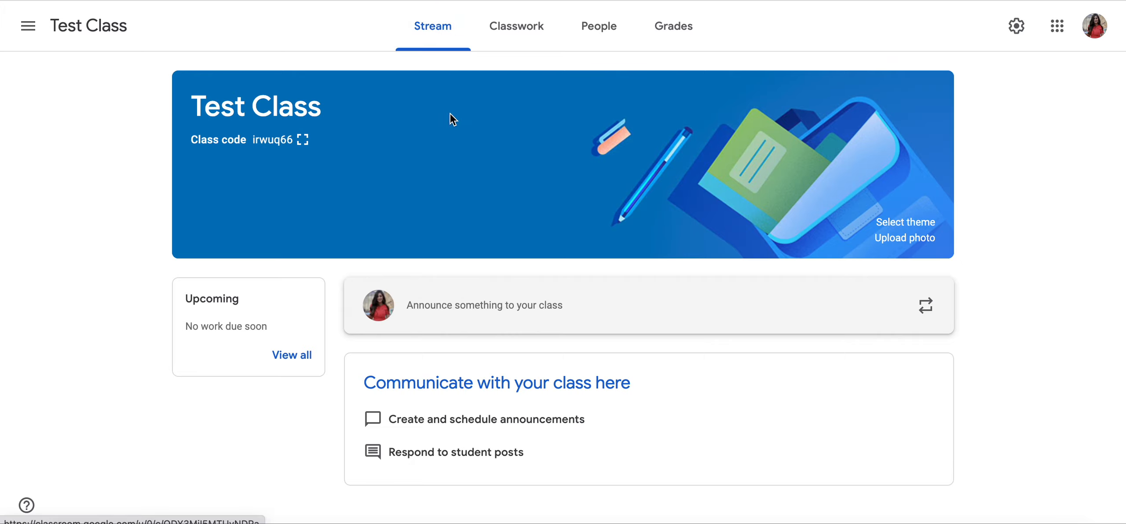
pyautogui.moveTo(484, 305)
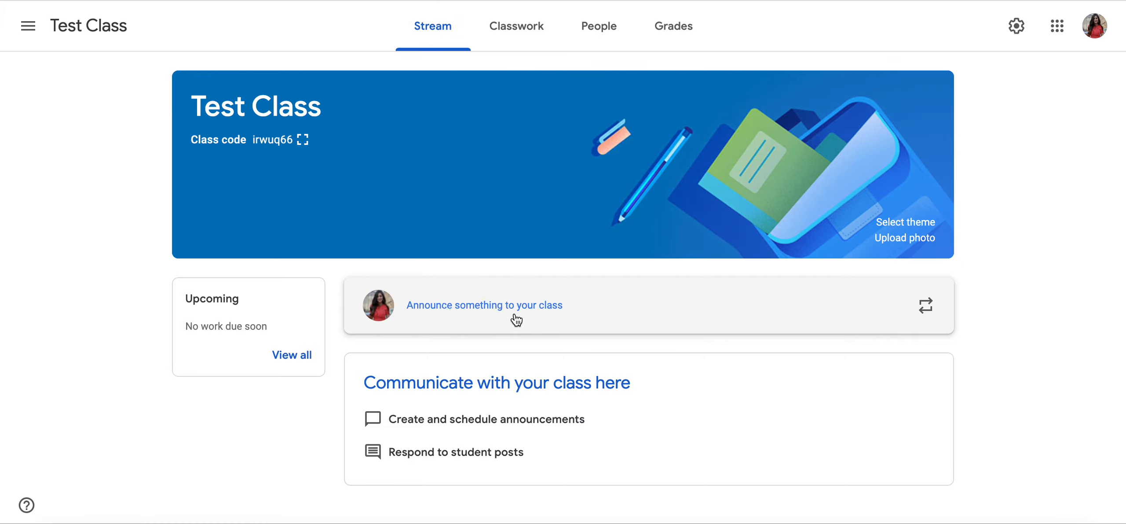
pyautogui.moveTo(464, 314)
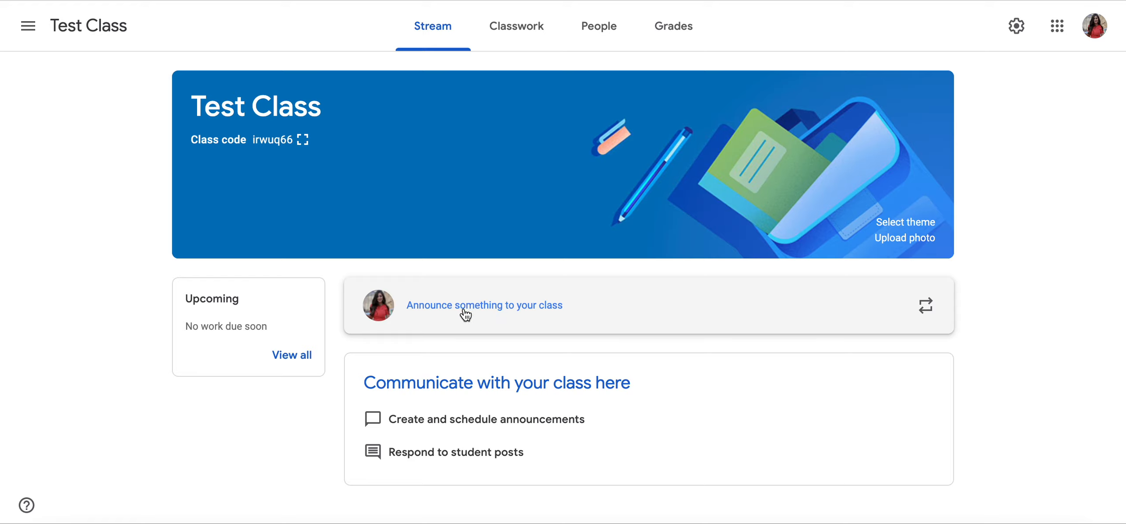
# Draft the announcement 'Welcome to my class!' addressed to all students in Test Class
pyautogui.click(484, 304)
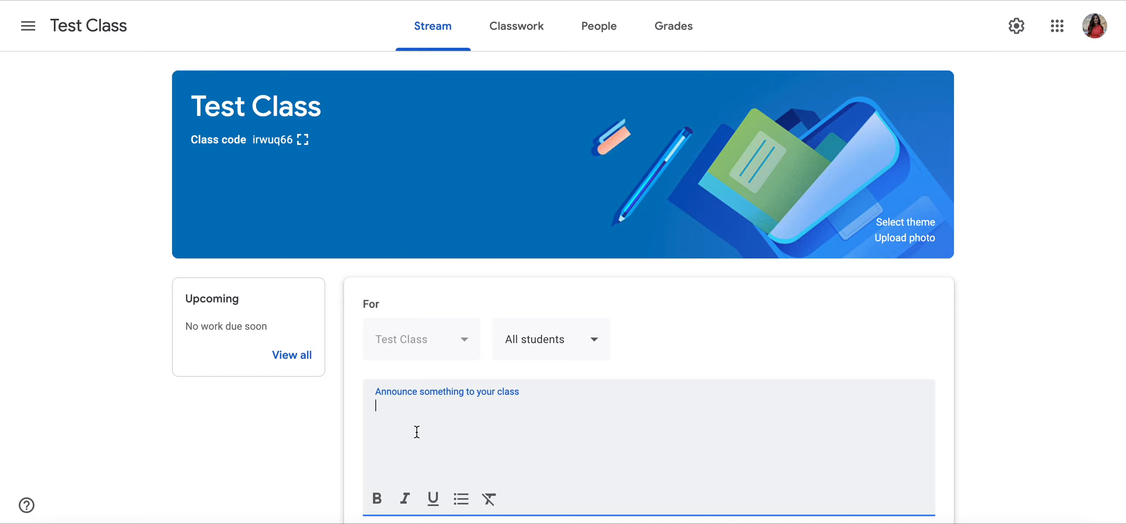
pyautogui.write('Welcome to my C')
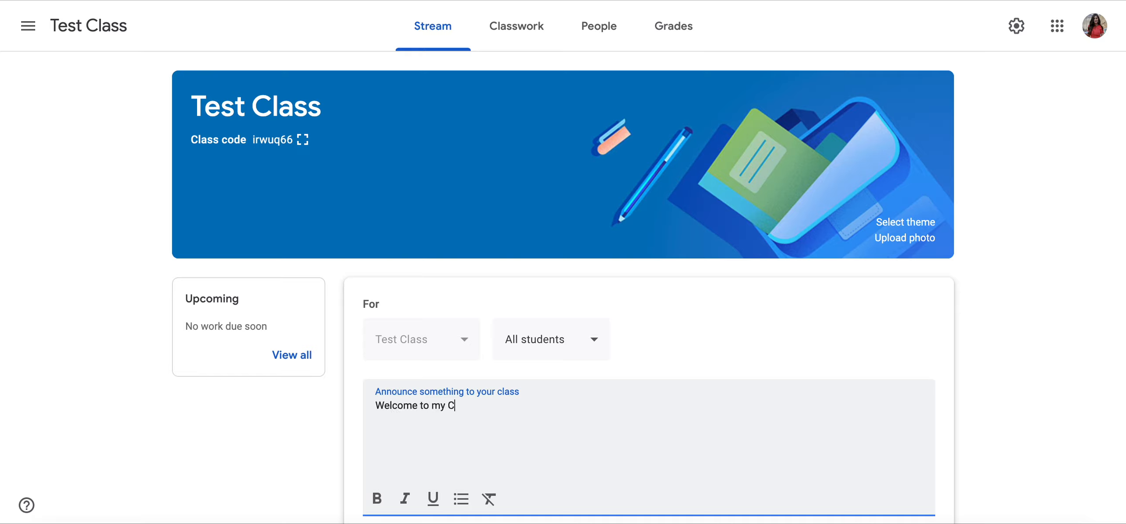
pyautogui.write('lass!')
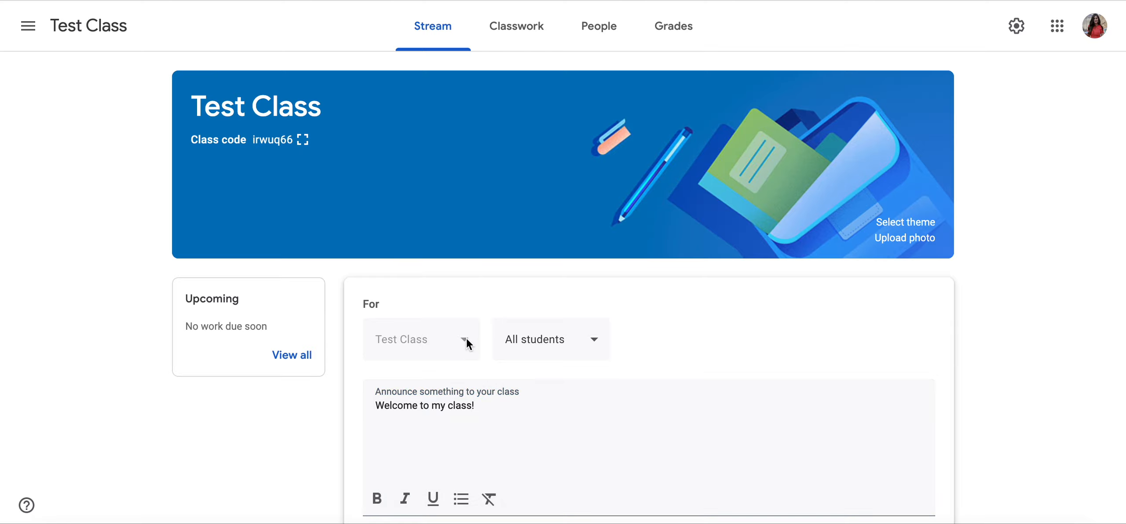
pyautogui.moveTo(462, 353)
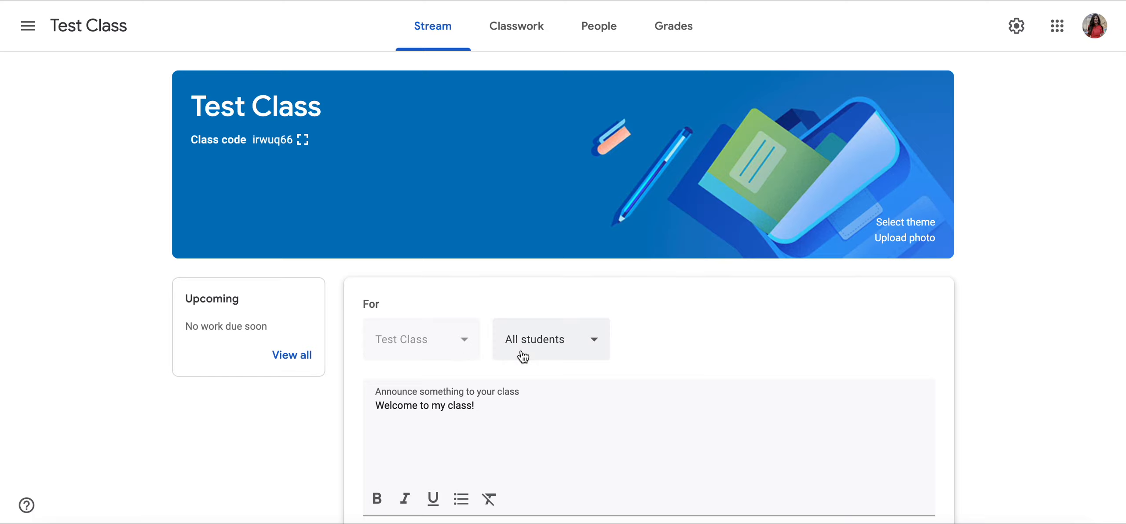
pyautogui.click(549, 338)
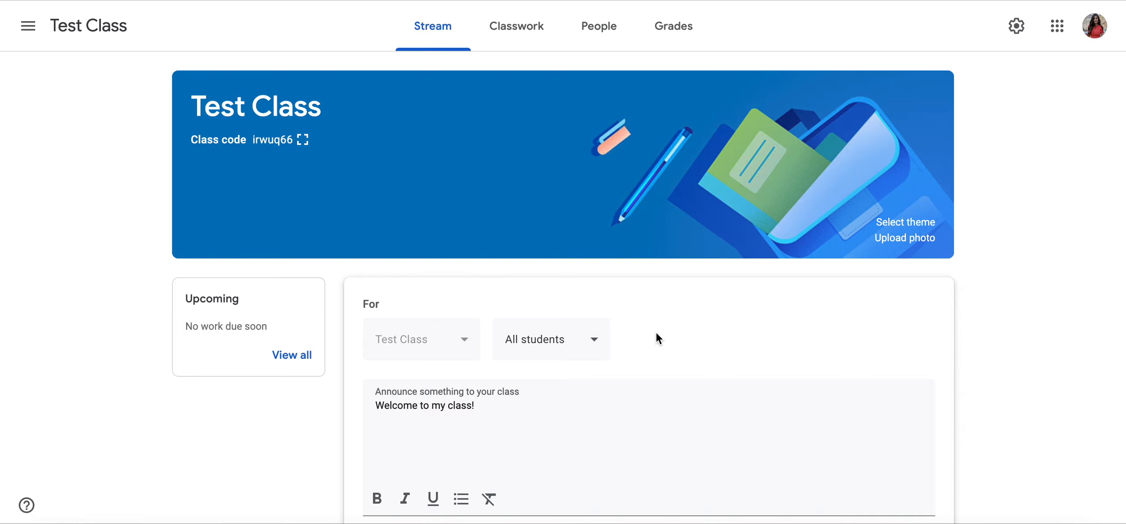
pyautogui.scroll(-3)
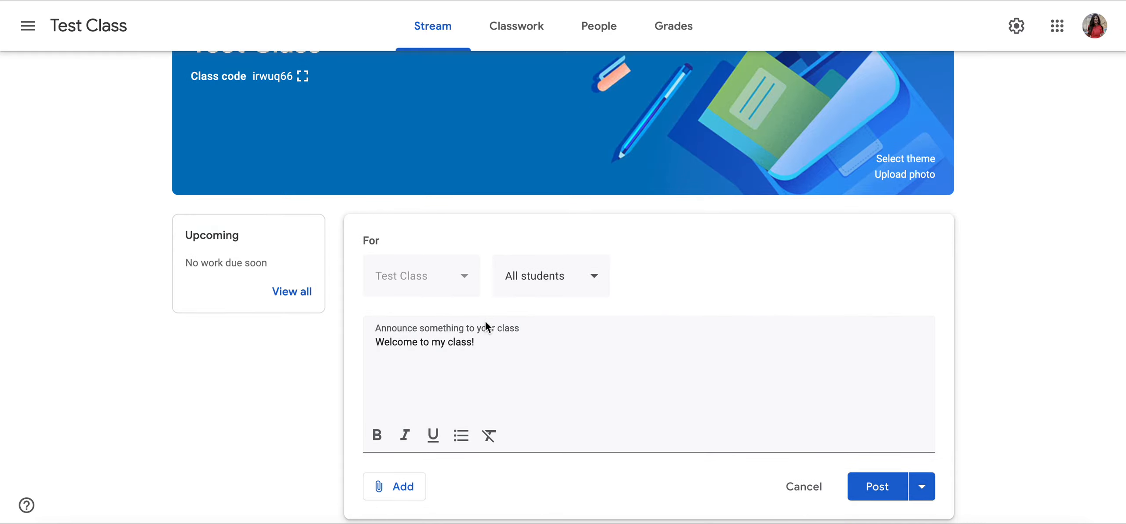
pyautogui.moveTo(461, 435)
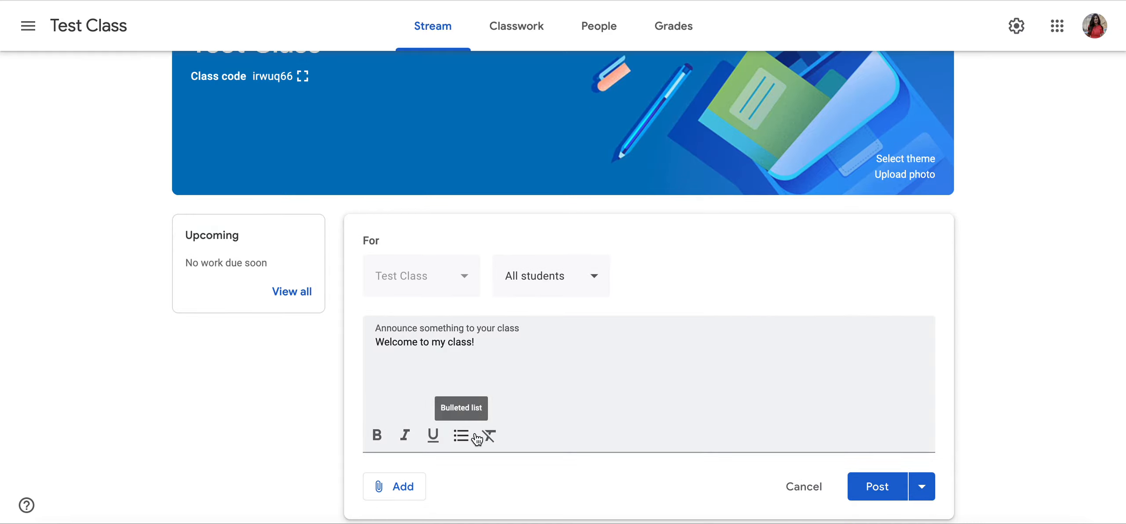
pyautogui.moveTo(405, 435)
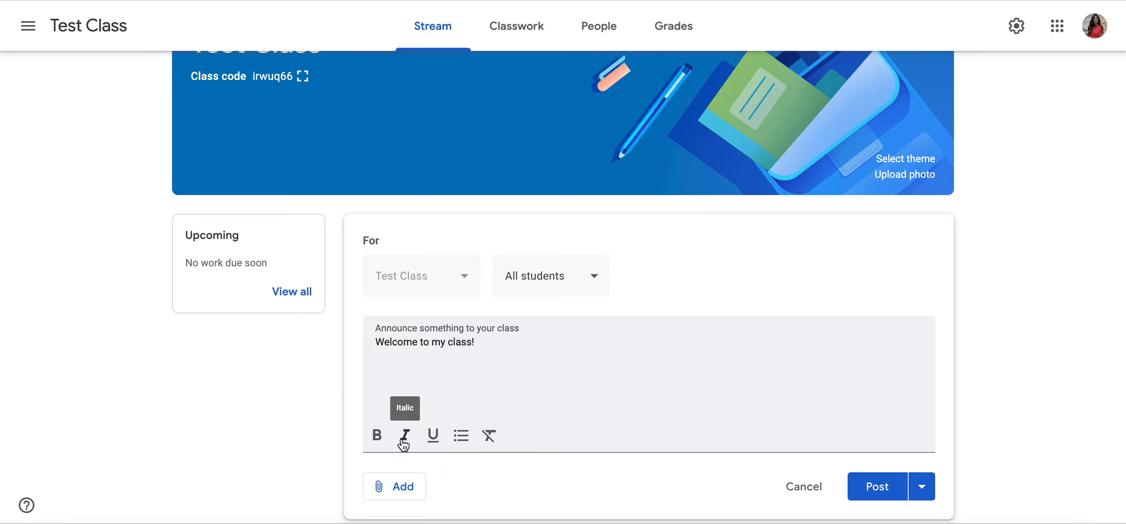
pyautogui.moveTo(432, 436)
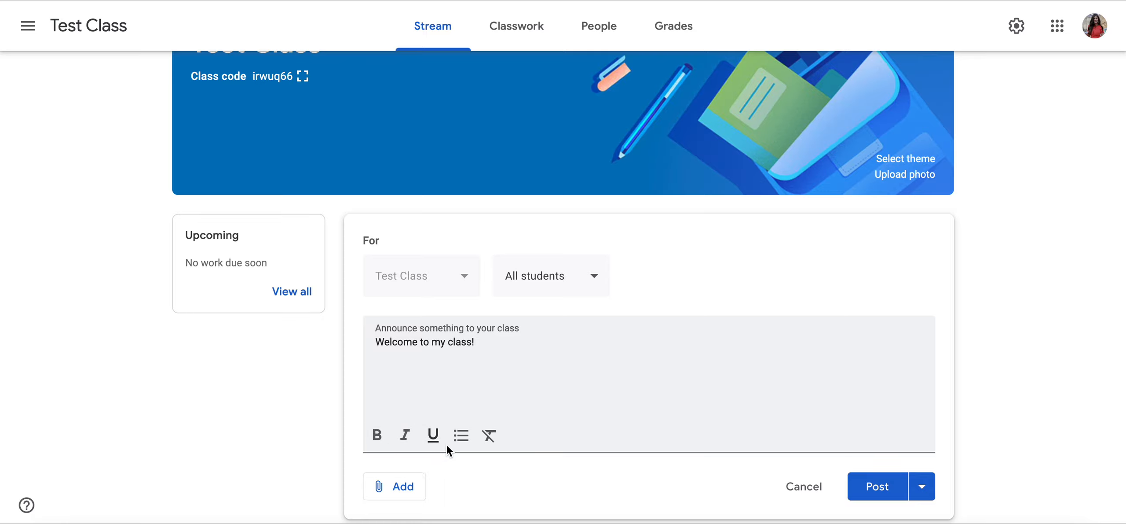
pyautogui.click(394, 486)
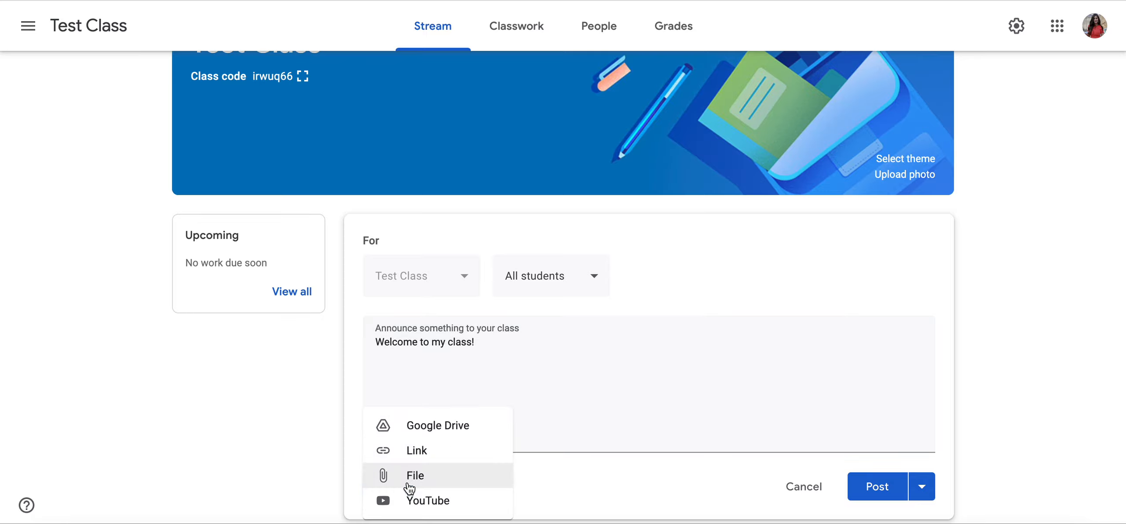
pyautogui.moveTo(437, 459)
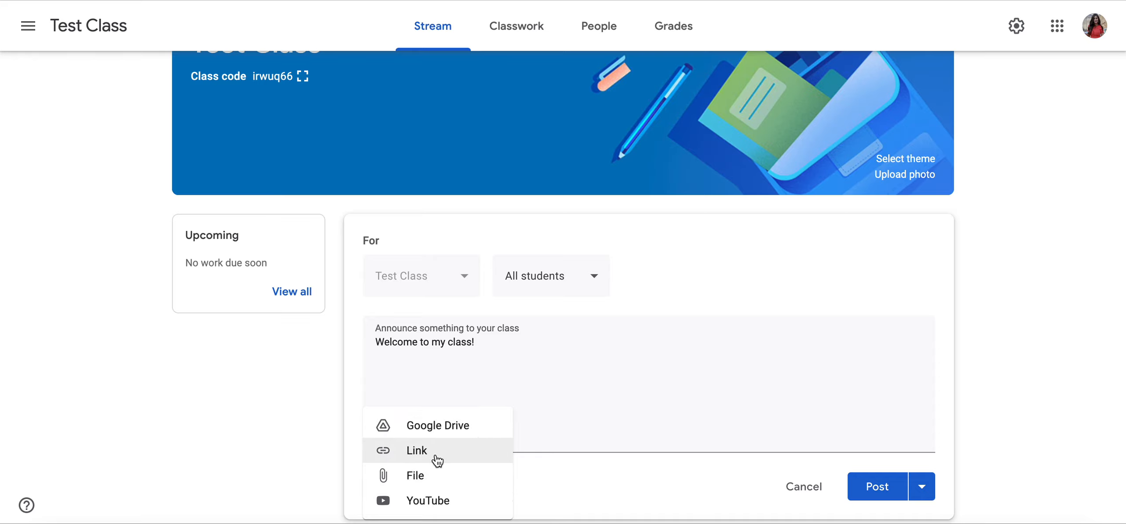
pyautogui.moveTo(449, 475)
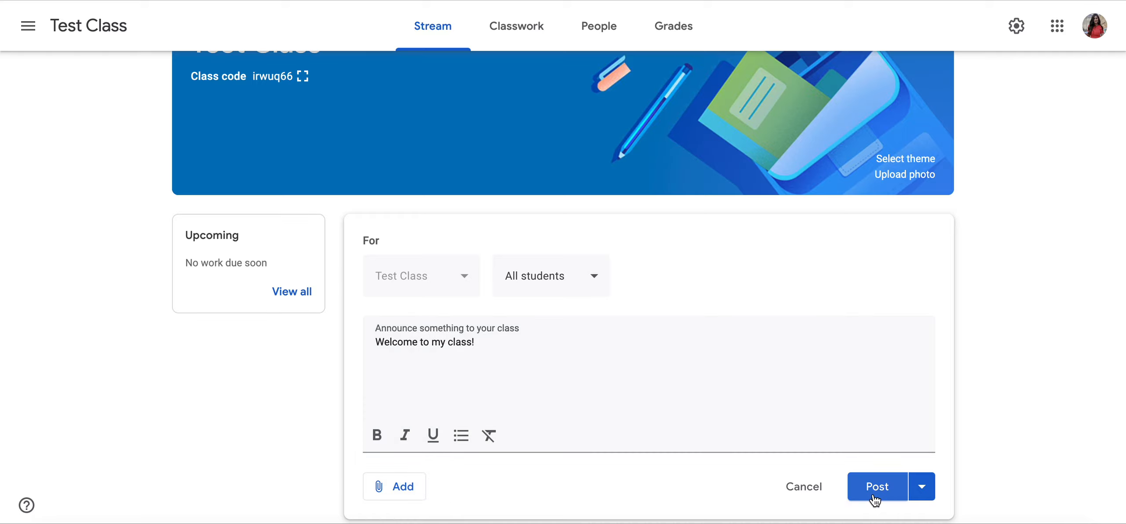
# Preview the Schedule option, cancel it, and post the announcement to the Test Class stream
pyautogui.click(921, 486)
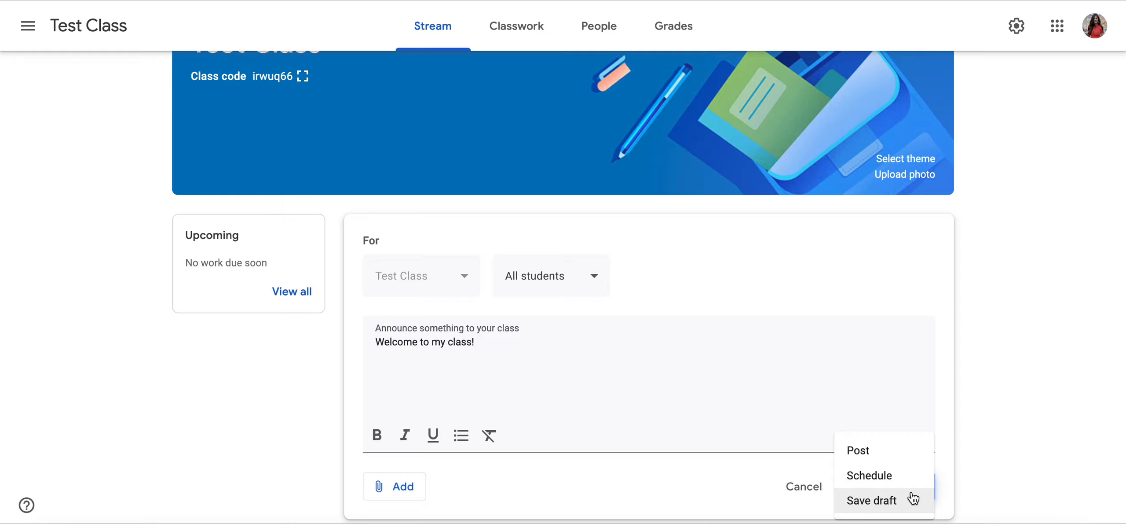
pyautogui.click(868, 474)
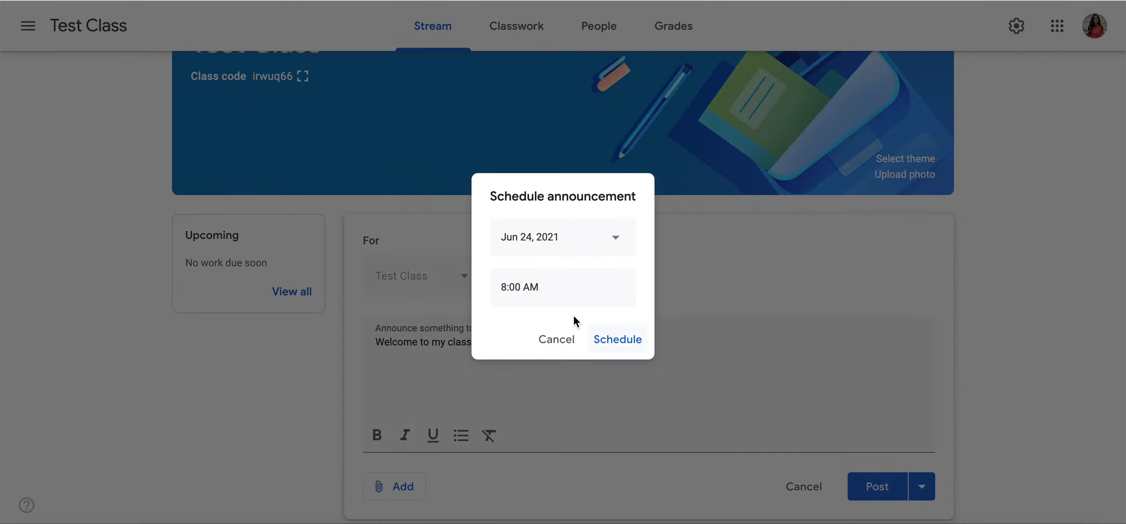
pyautogui.click(556, 339)
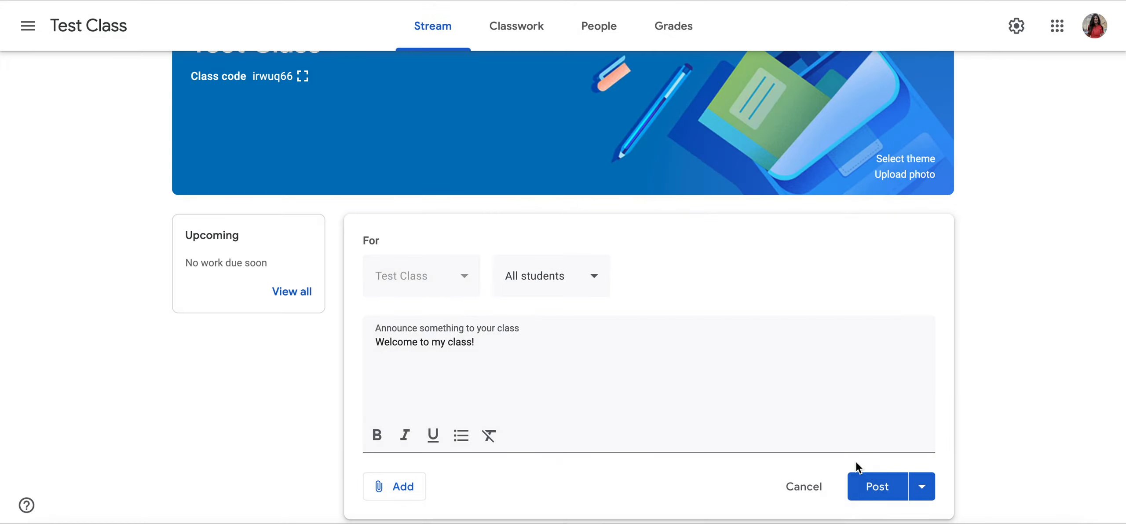
pyautogui.click(876, 486)
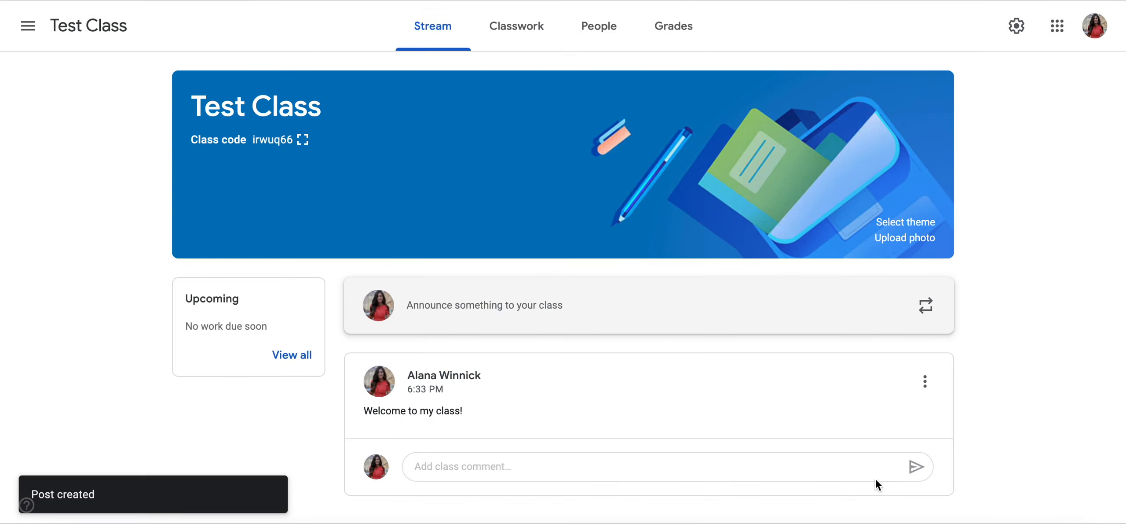
pyautogui.moveTo(545, 466)
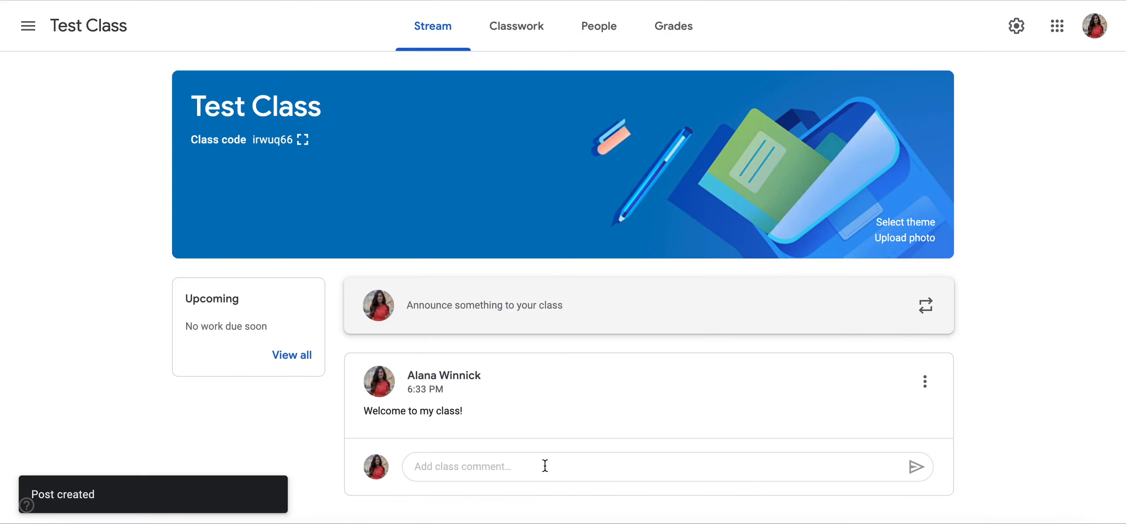